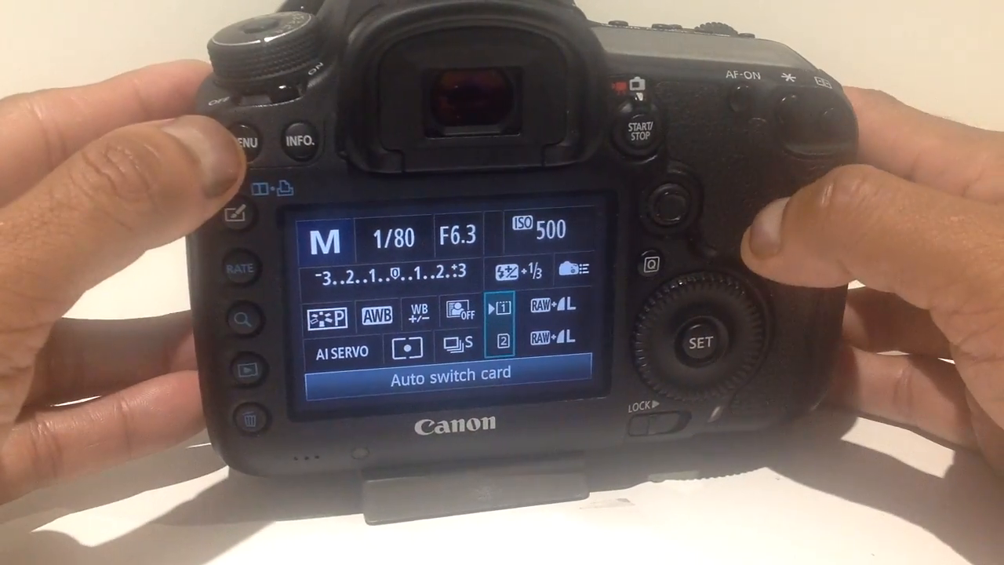
Bring up the PLAY1 playback menu listing protect, rotate, erase and print order
click(258, 142)
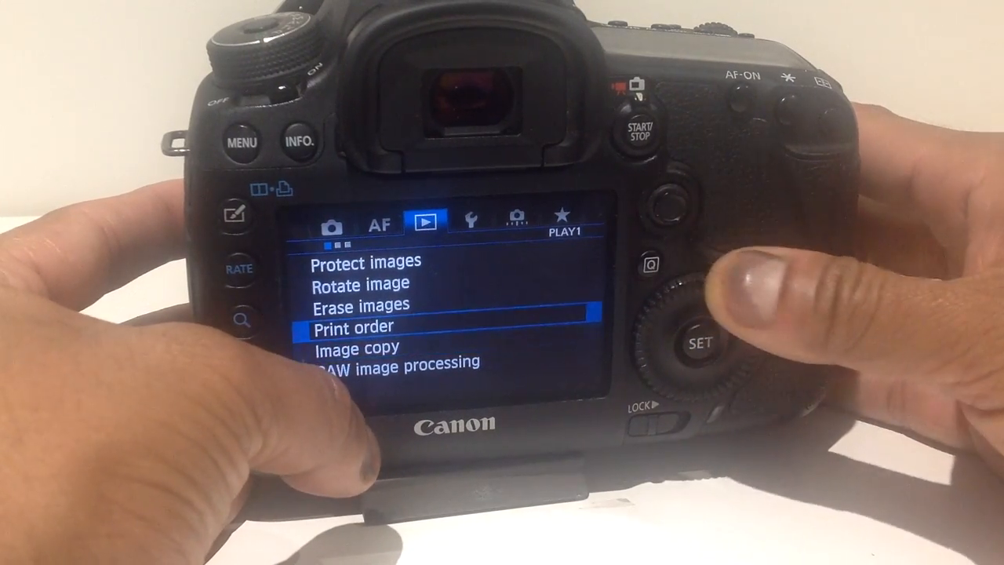
Use Image copy with All image and confirm OK to copy 7 images (191 MB) from card 1 to card 2
click(696, 342)
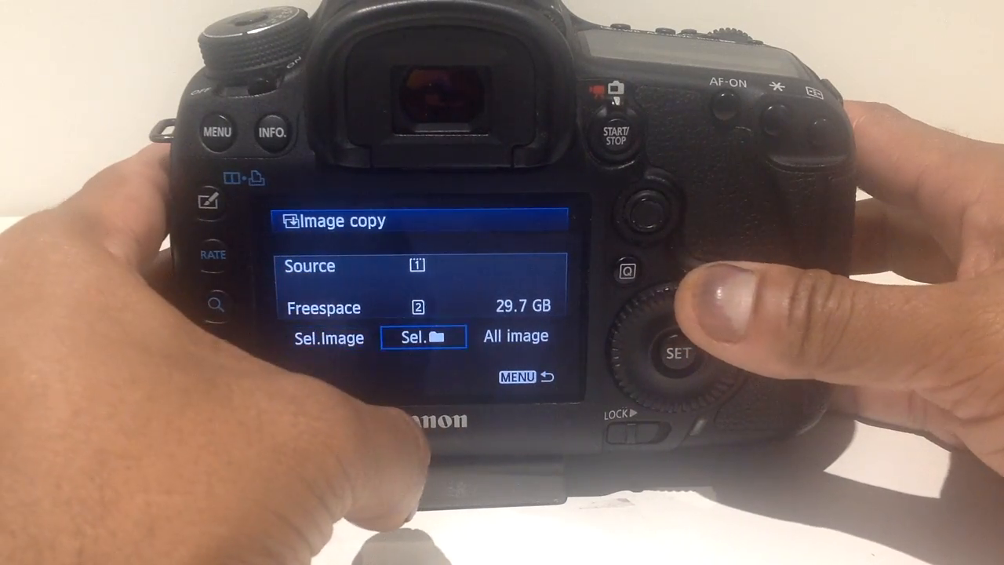
click(677, 353)
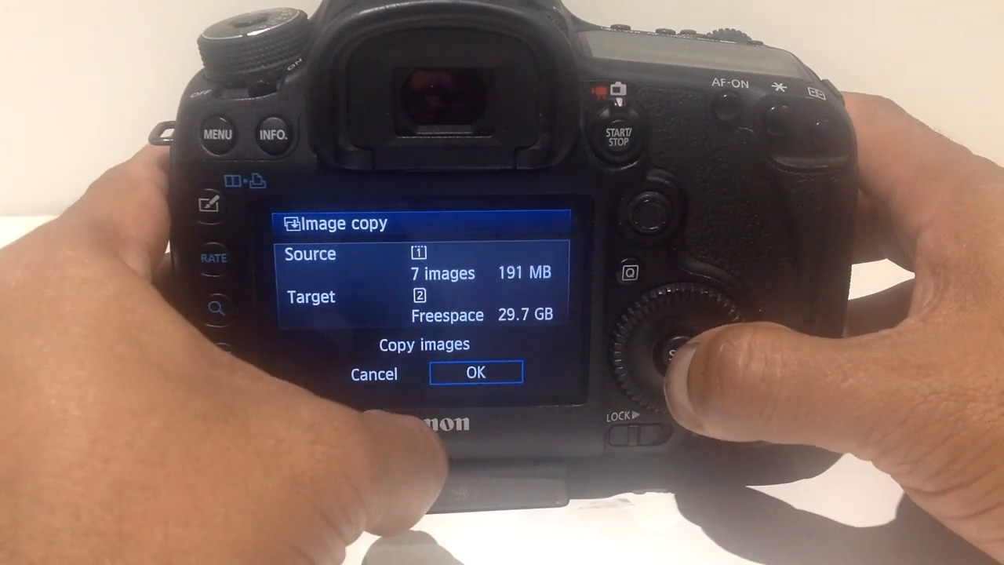
click(475, 373)
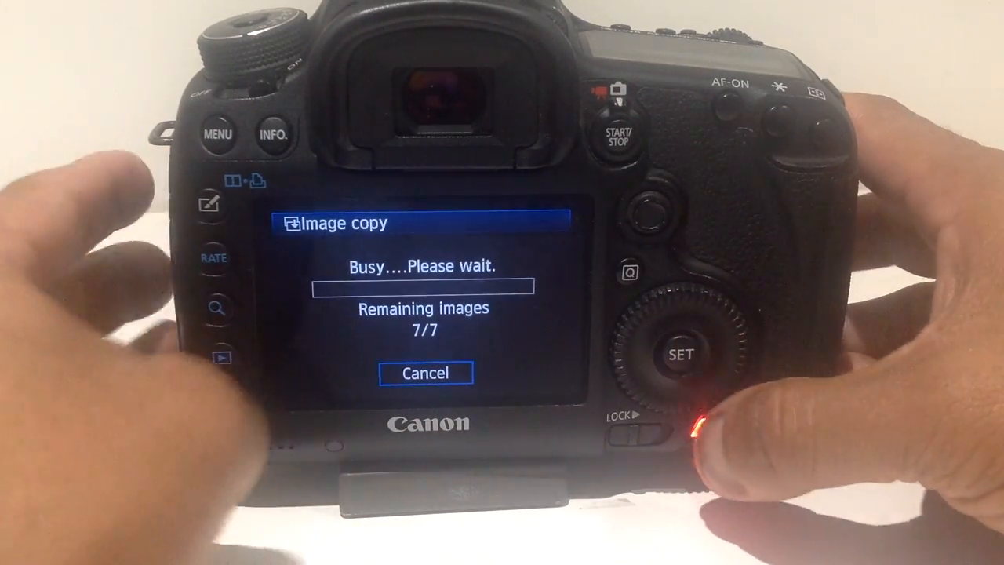